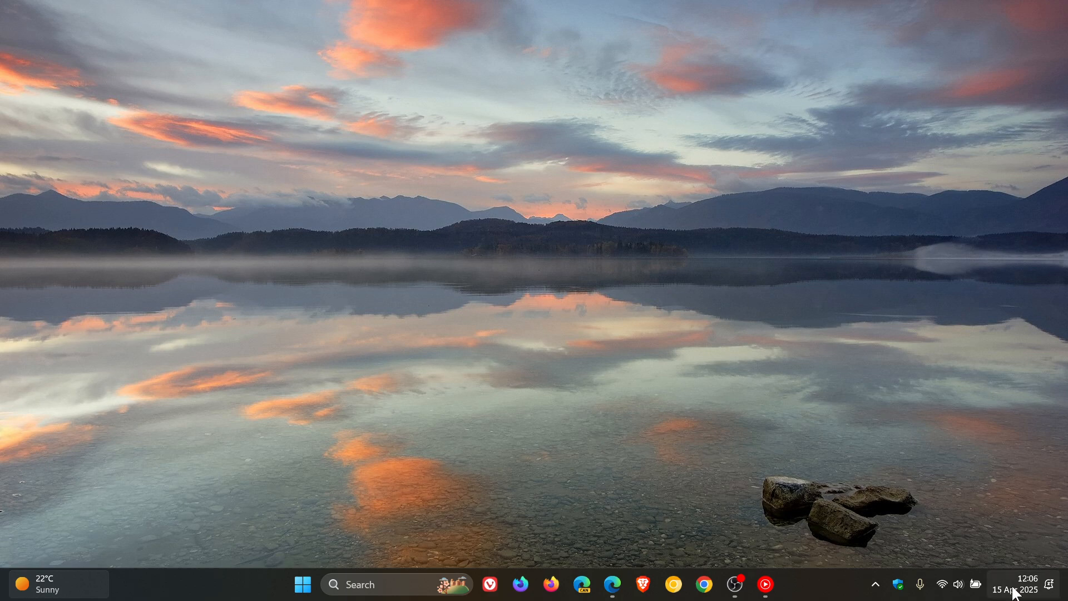
{"action": "mouse_move", "coordinate": [683, 319]}
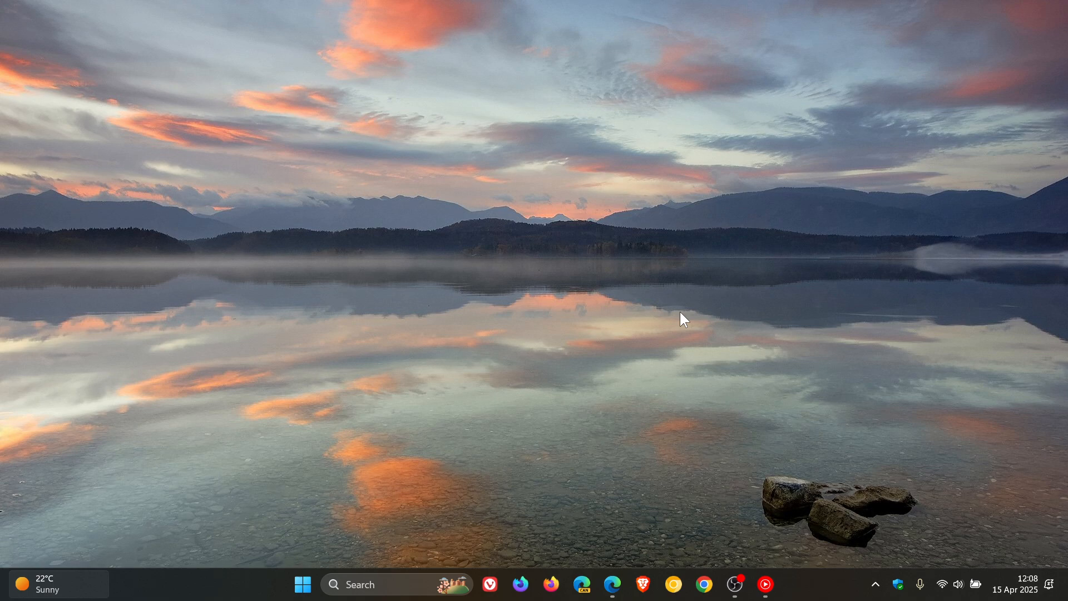
{"action": "mouse_move", "coordinate": [634, 505]}
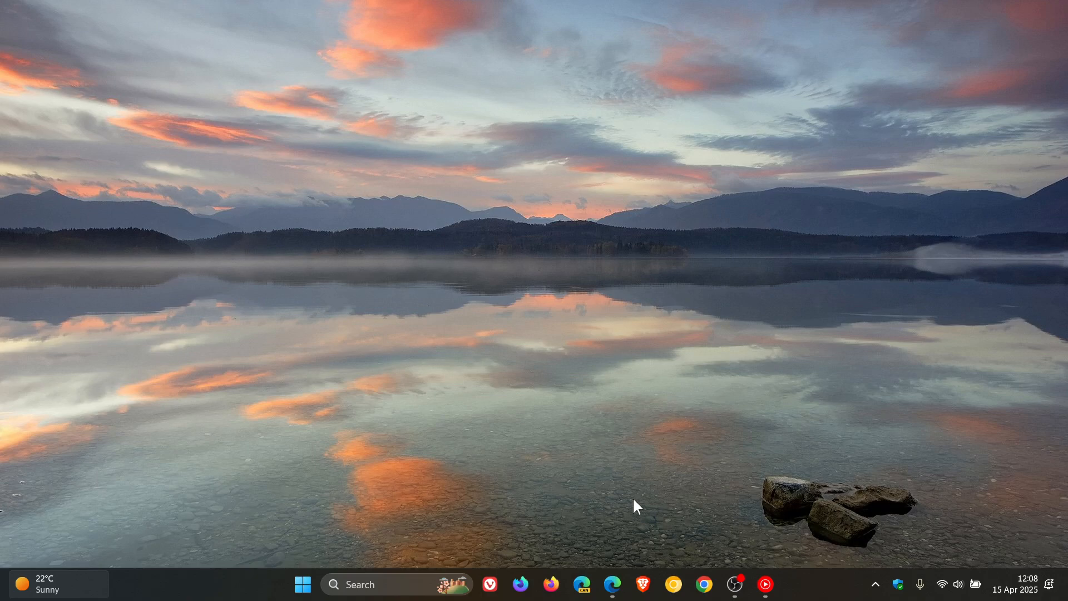
Step: Bring the Microsoft 365 Copilot home forward and reveal the extra apps list (PowerPoint, Outlook, OneDrive, Teams, OneNote)
{"action": "left_click", "coordinate": [612, 584]}
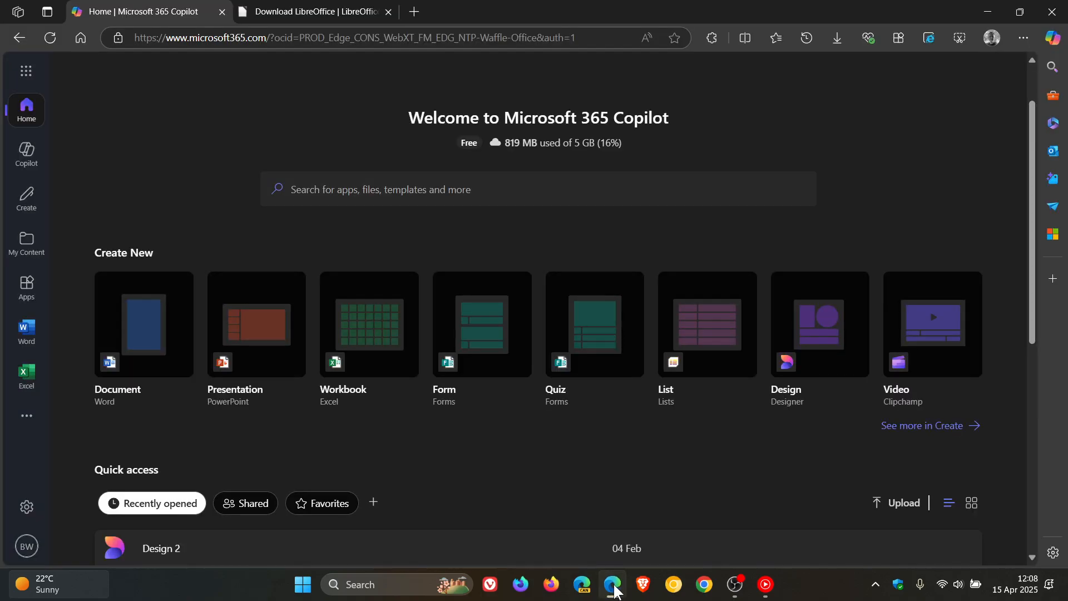
{"action": "mouse_move", "coordinate": [766, 152]}
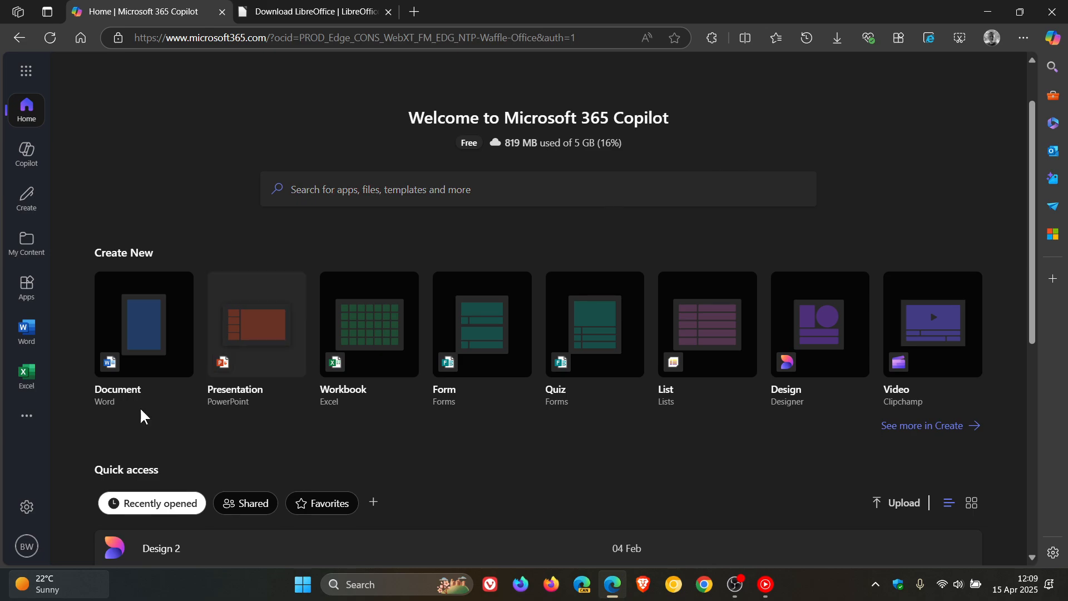
{"action": "left_click", "coordinate": [26, 415]}
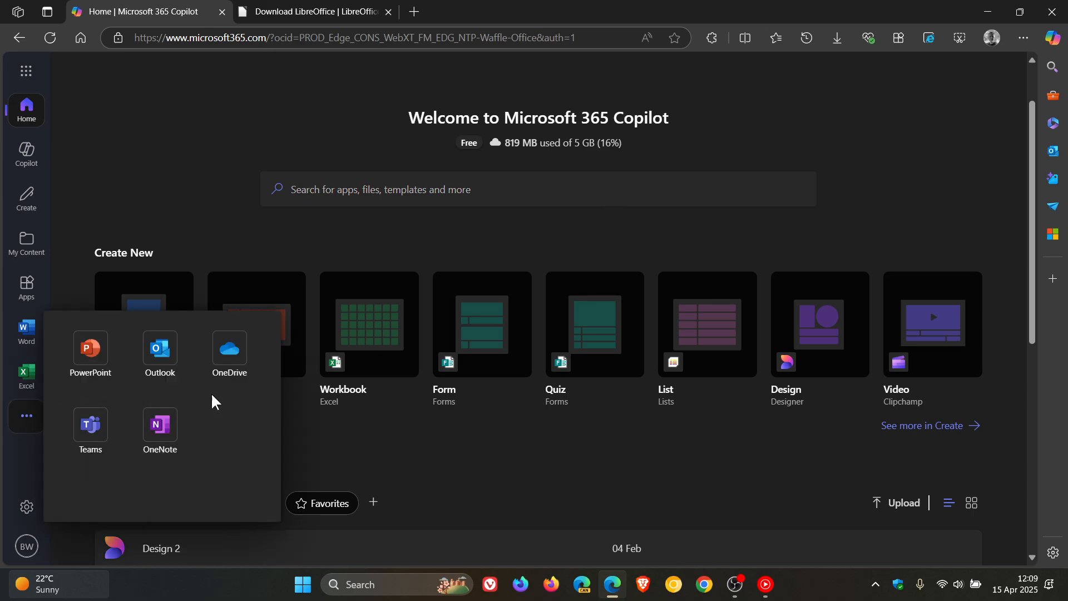
{"action": "mouse_move", "coordinate": [903, 142]}
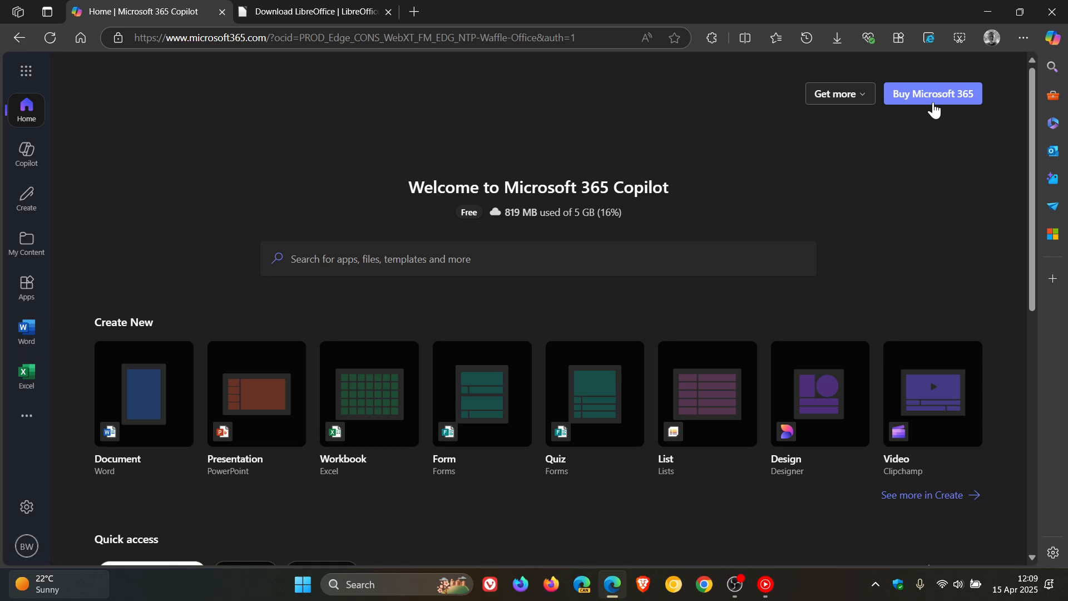
Step: View the Basic, Personal and Family plans monthly, then yearly: R399, R1,599, R1,999
{"action": "left_click", "coordinate": [930, 93]}
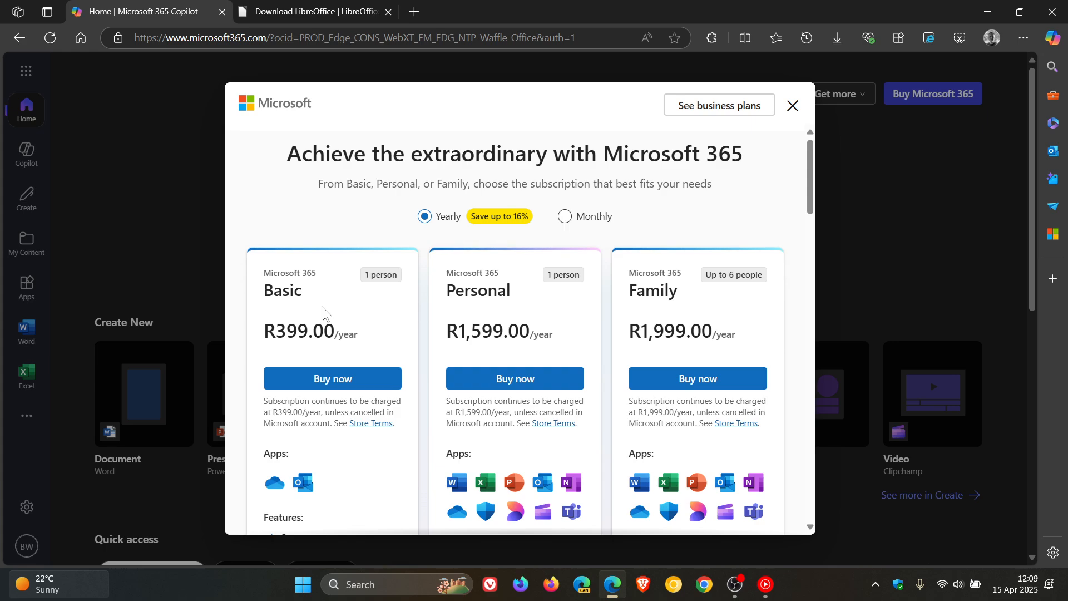
{"action": "left_click", "coordinate": [564, 216]}
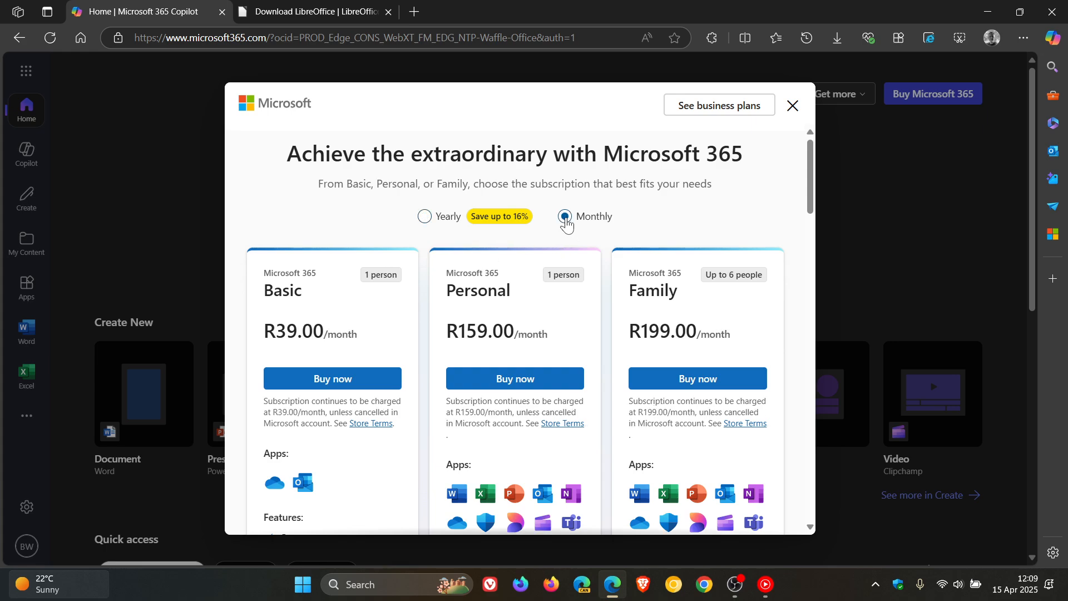
{"action": "left_click", "coordinate": [564, 216]}
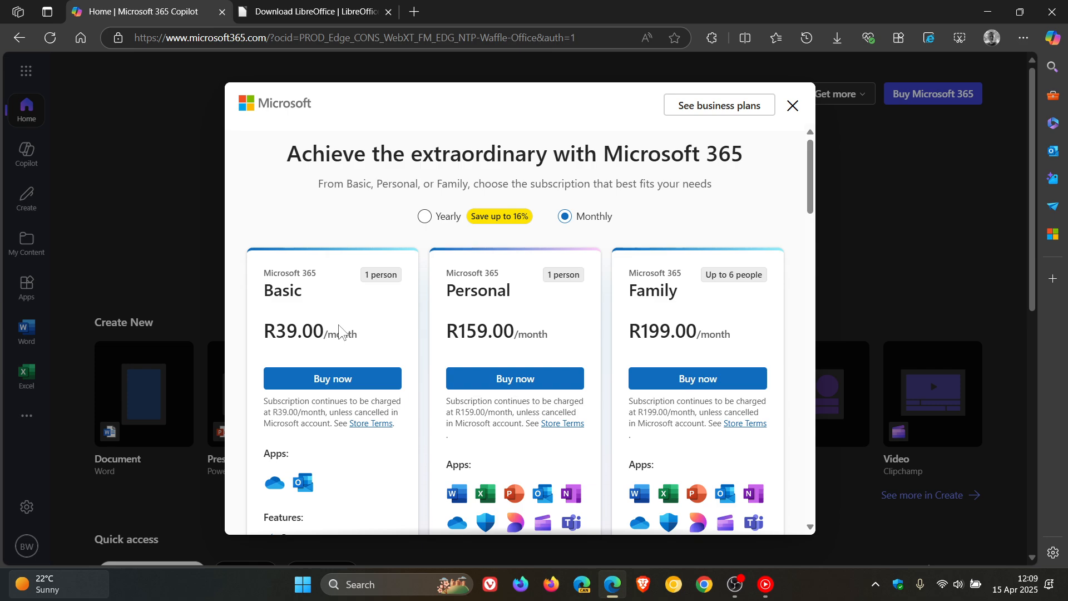
{"action": "mouse_move", "coordinate": [424, 217]}
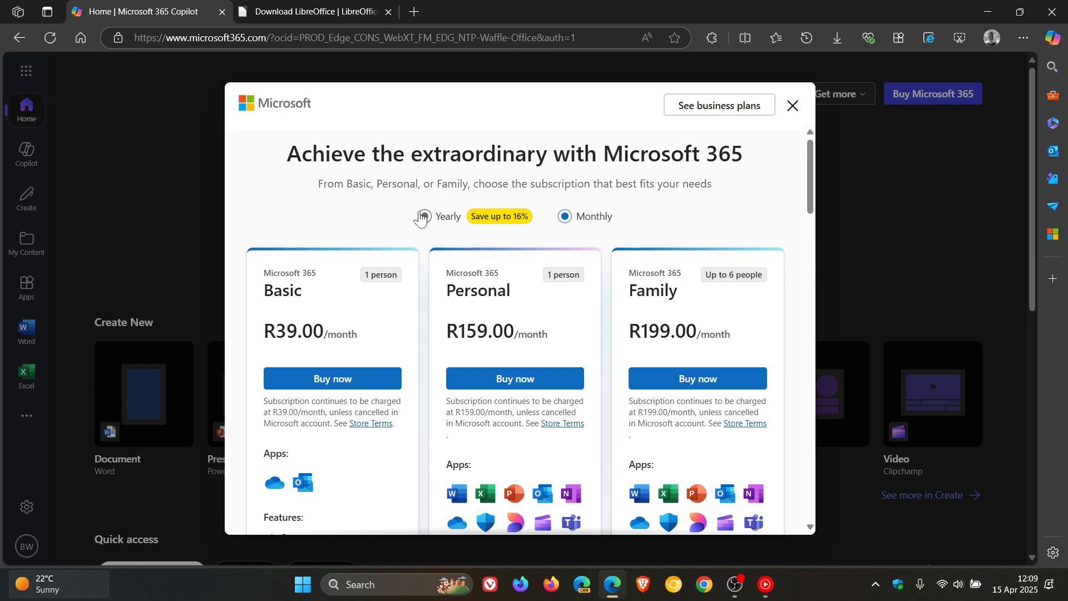
{"action": "left_click", "coordinate": [424, 215]}
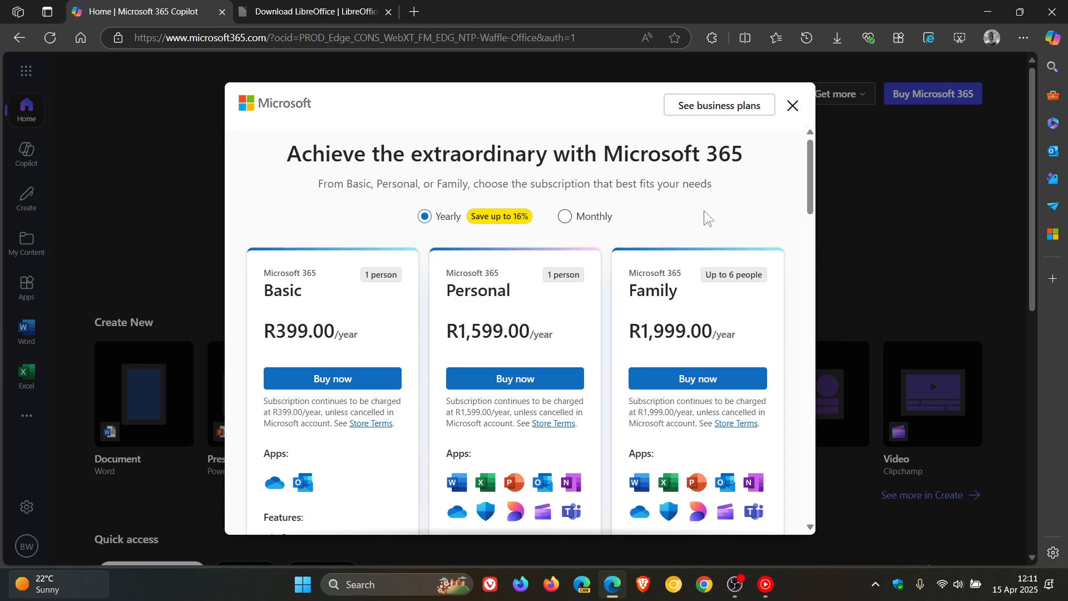
{"action": "mouse_move", "coordinate": [711, 218]}
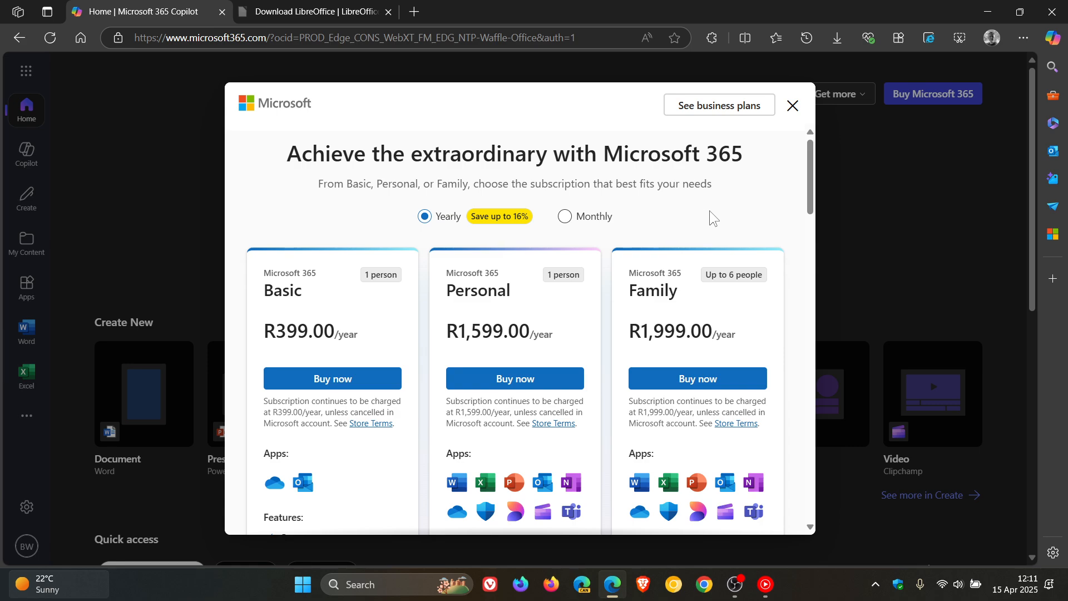
{"action": "scroll", "scroll_direction": "down", "scroll_amount": 3}
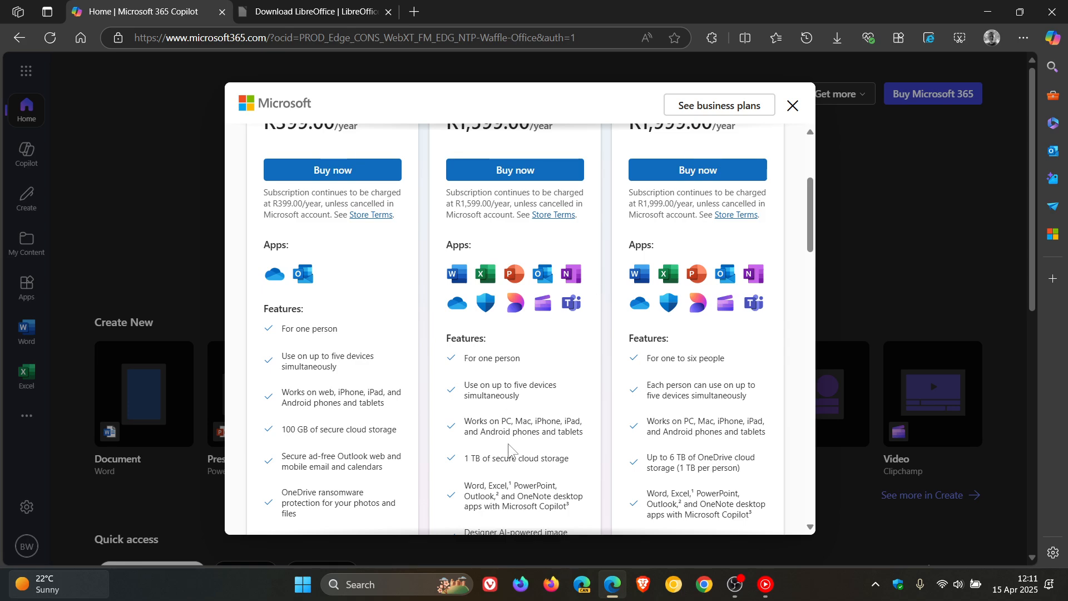
{"action": "mouse_move", "coordinate": [683, 458]}
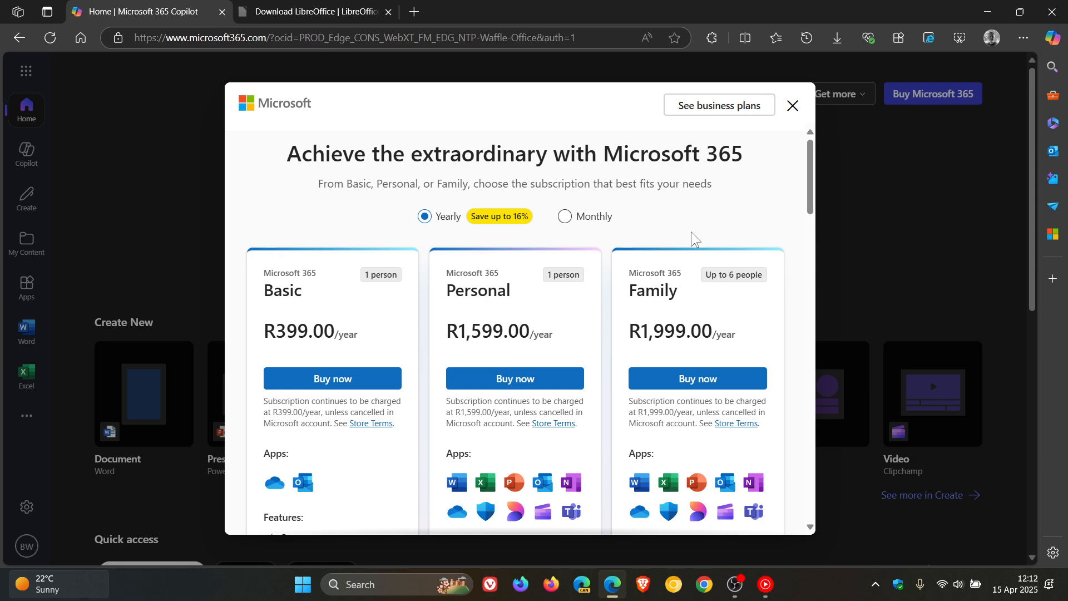
{"action": "mouse_move", "coordinate": [535, 338]}
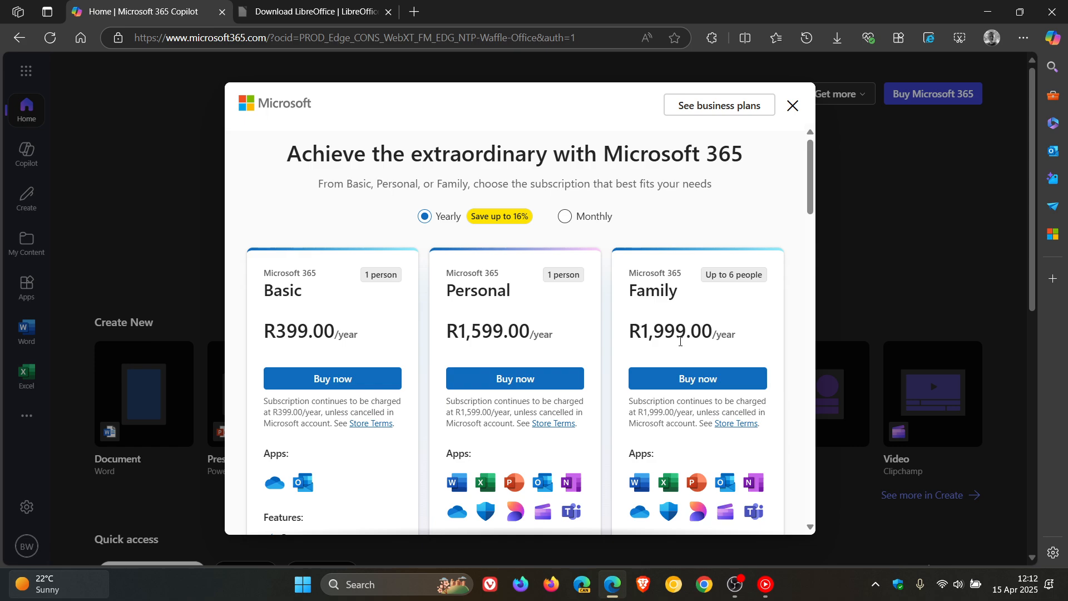
{"action": "mouse_move", "coordinate": [760, 315]}
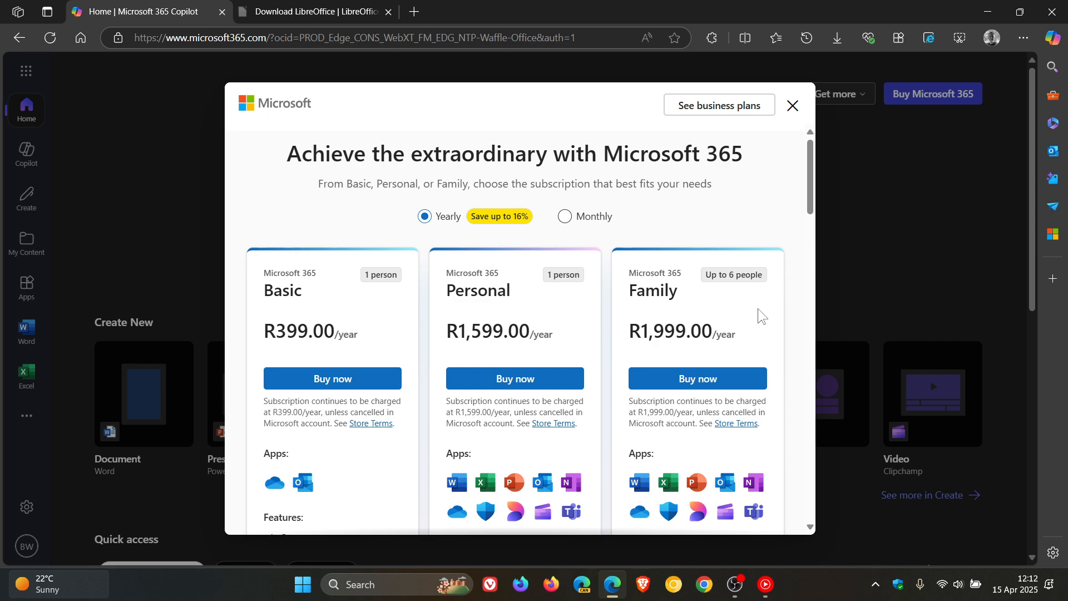
{"action": "mouse_move", "coordinate": [681, 237]}
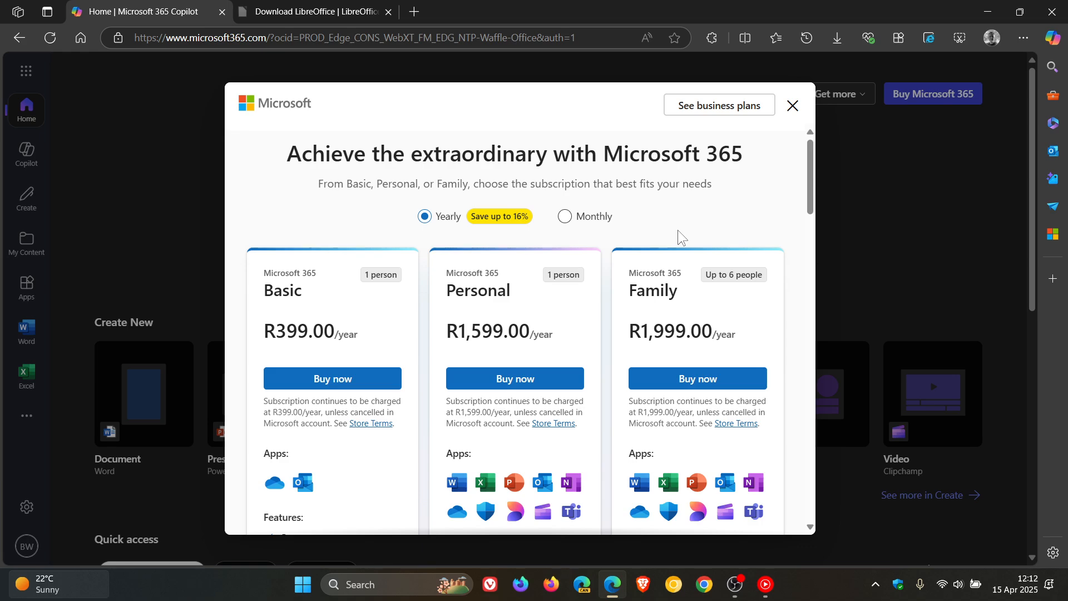
{"action": "mouse_move", "coordinate": [696, 235]}
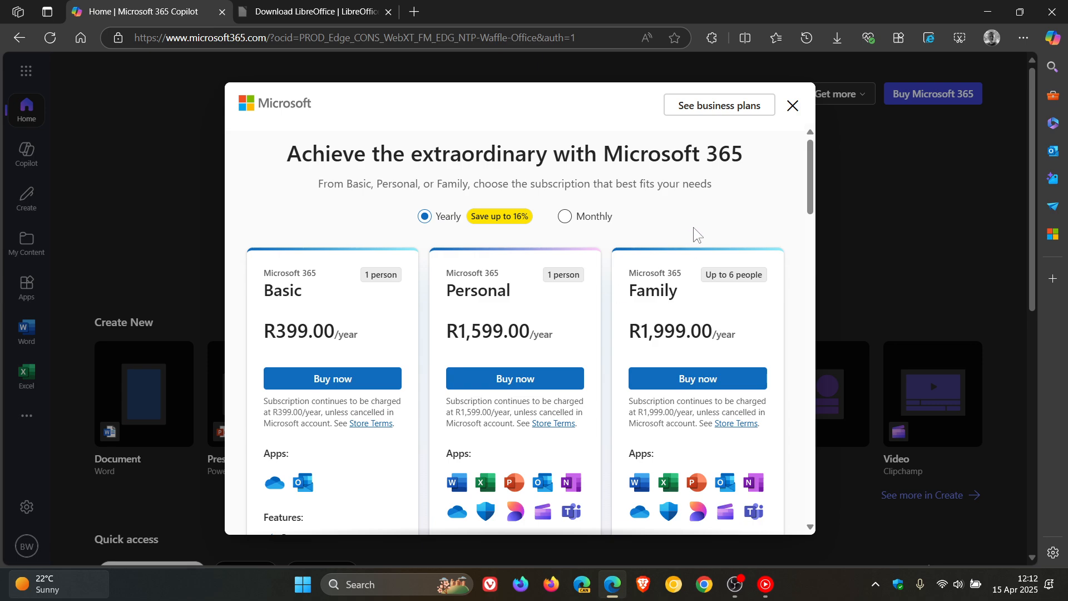
{"action": "mouse_move", "coordinate": [700, 229]}
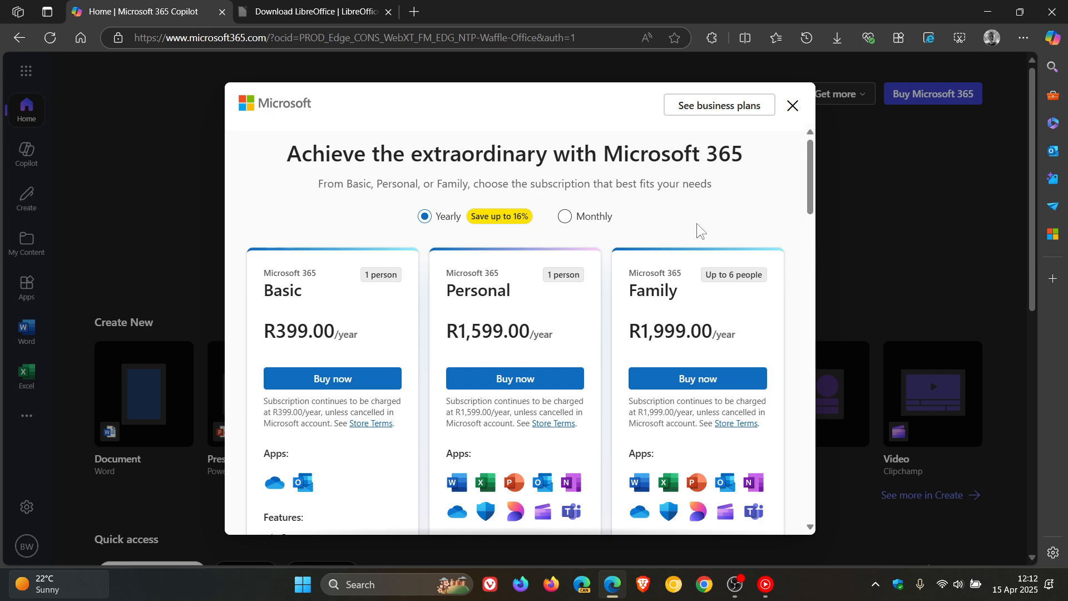
{"action": "mouse_move", "coordinate": [738, 224]}
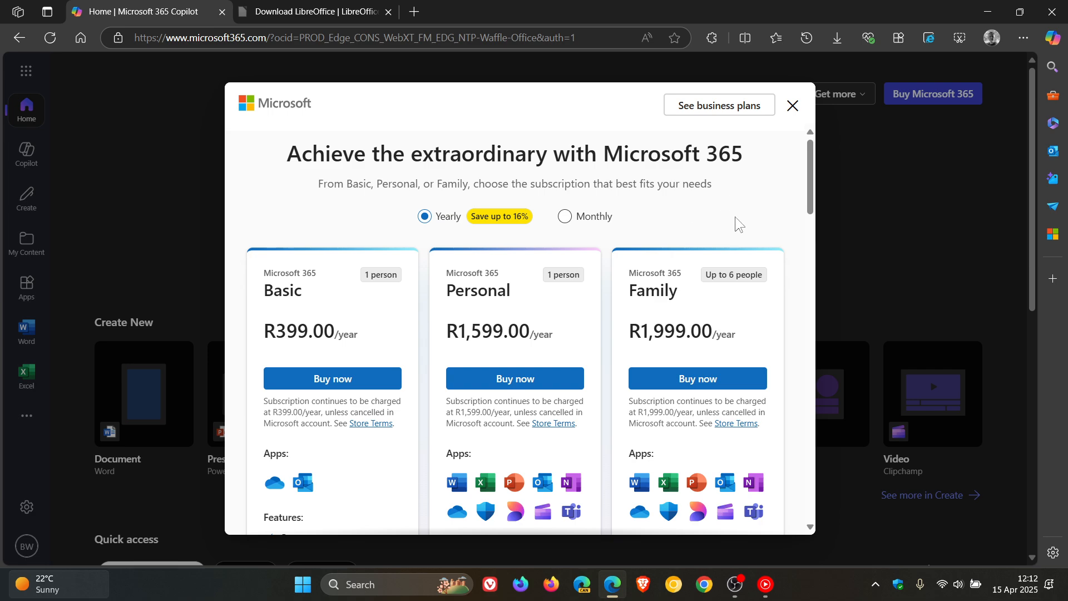
Step: Close the subscription plans dialog to return to the Copilot home page
{"action": "left_click", "coordinate": [791, 105]}
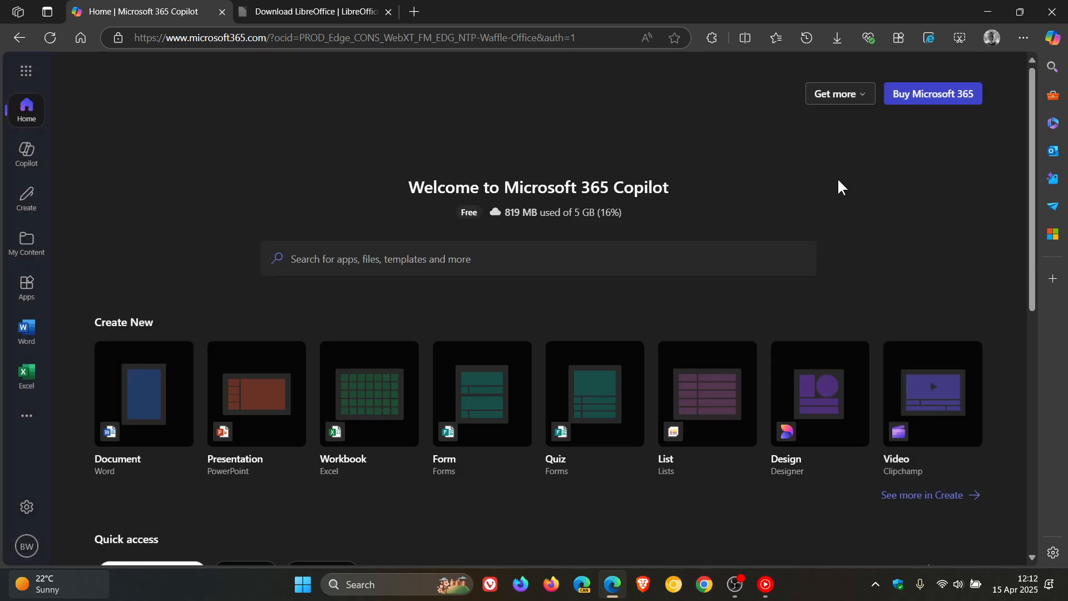
{"action": "mouse_move", "coordinate": [837, 187]}
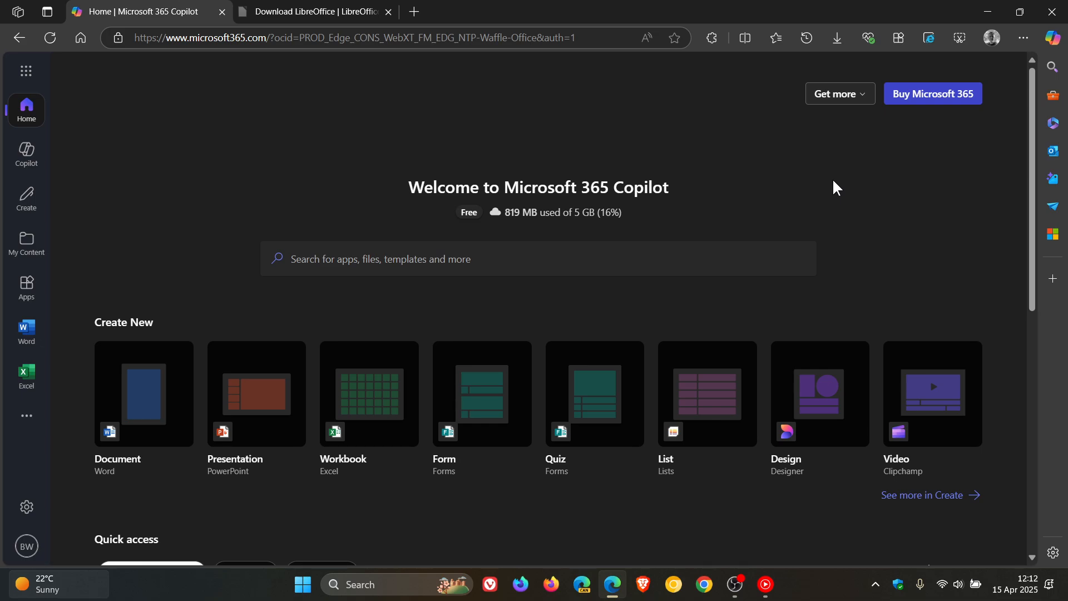
{"action": "mouse_move", "coordinate": [954, 60]}
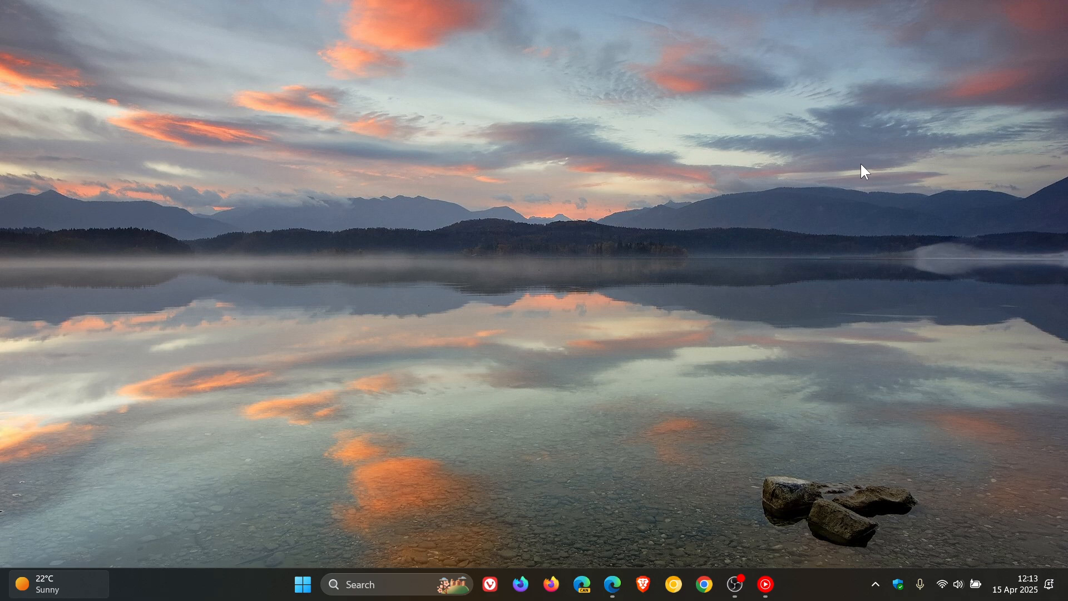
{"action": "mouse_move", "coordinate": [678, 340]}
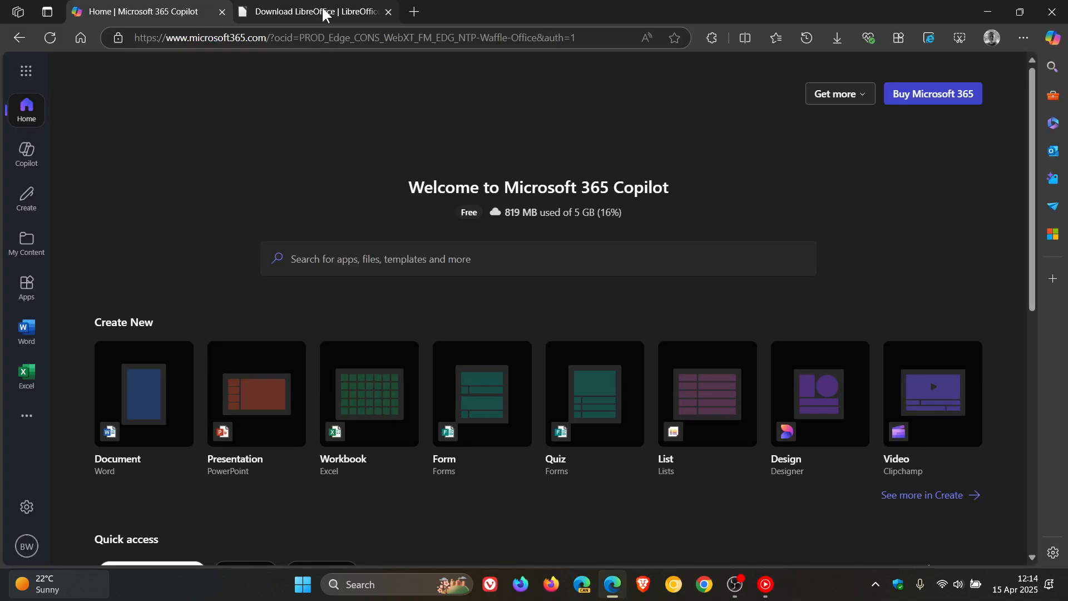
Step: Switch to the Download LibreOffice page offering version 25.2.2 for Windows (64-bit)
{"action": "left_click", "coordinate": [310, 11]}
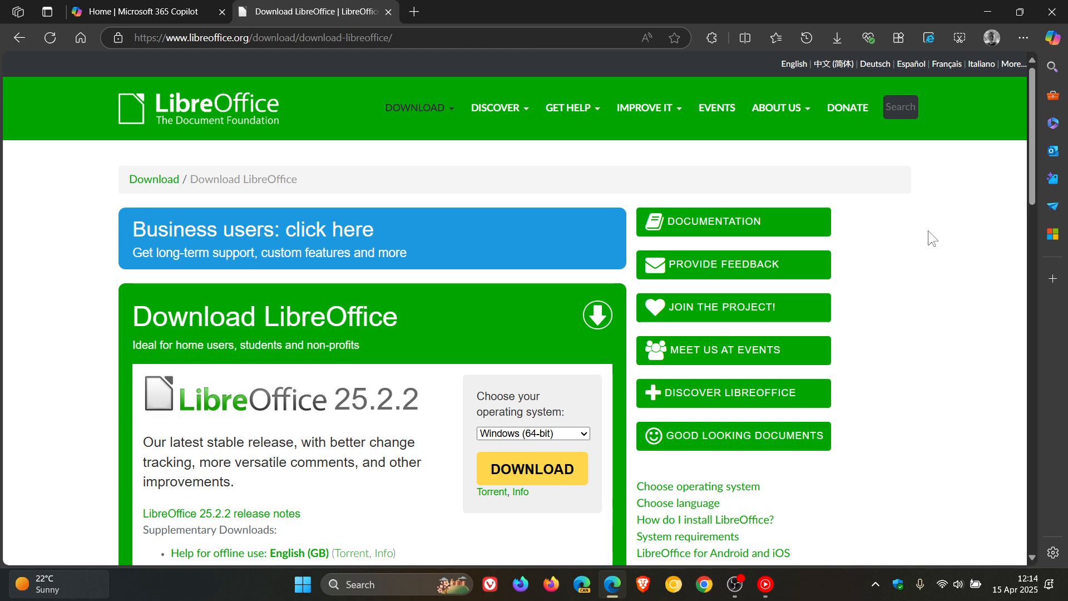
{"action": "mouse_move", "coordinate": [564, 160]}
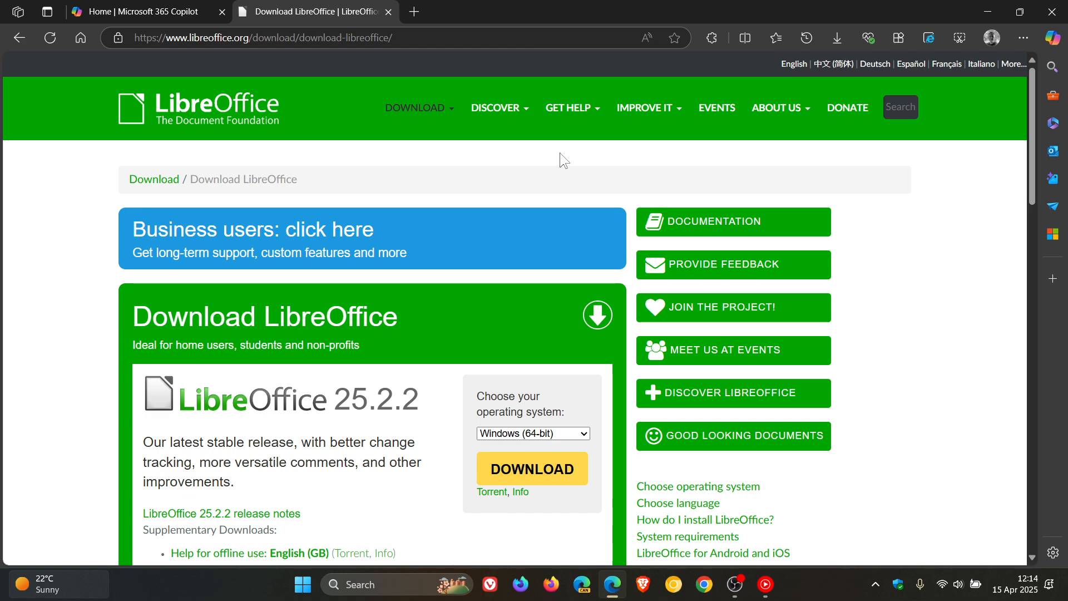